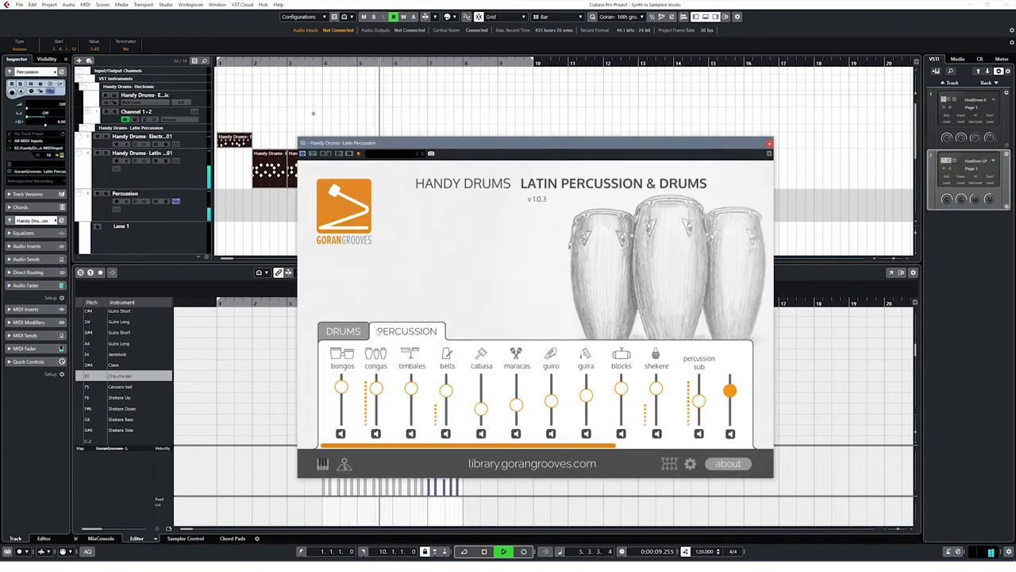
# Show the Latin Percussion kit's drum channels, then bring up the Handy Drums Studio Legend instrument.
pyautogui.click(343, 331)
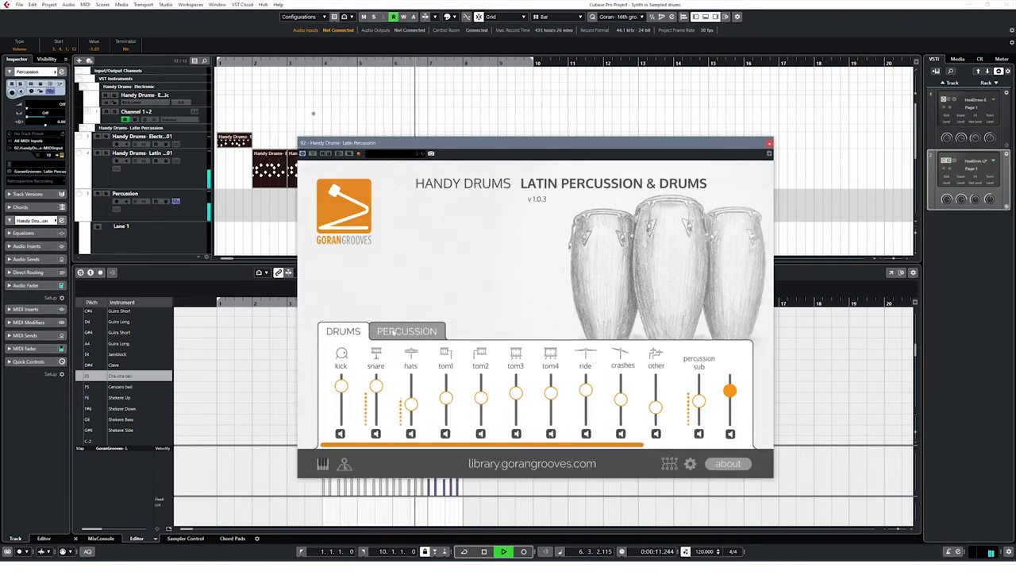
pyautogui.click(407, 331)
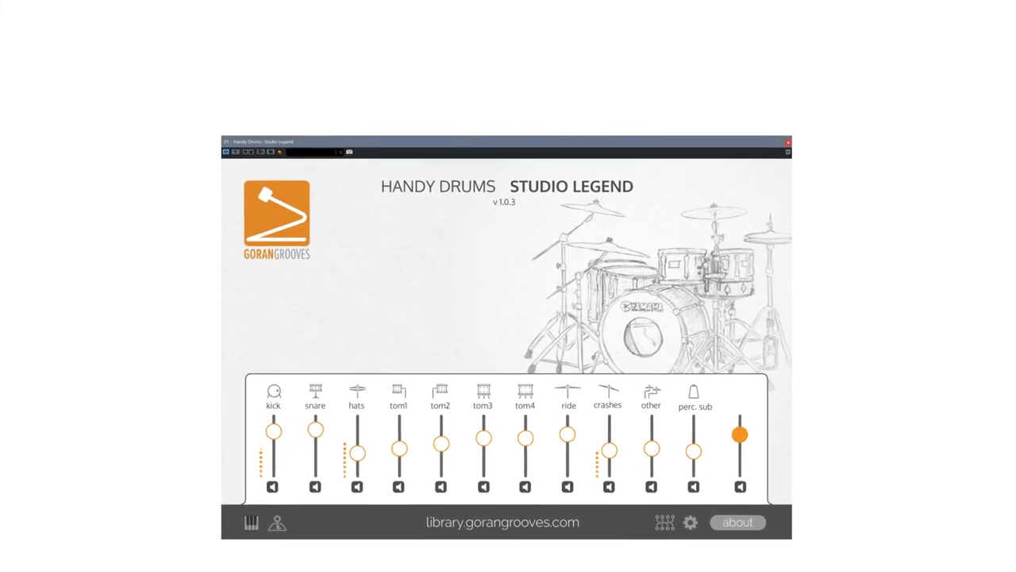
pyautogui.click(502, 522)
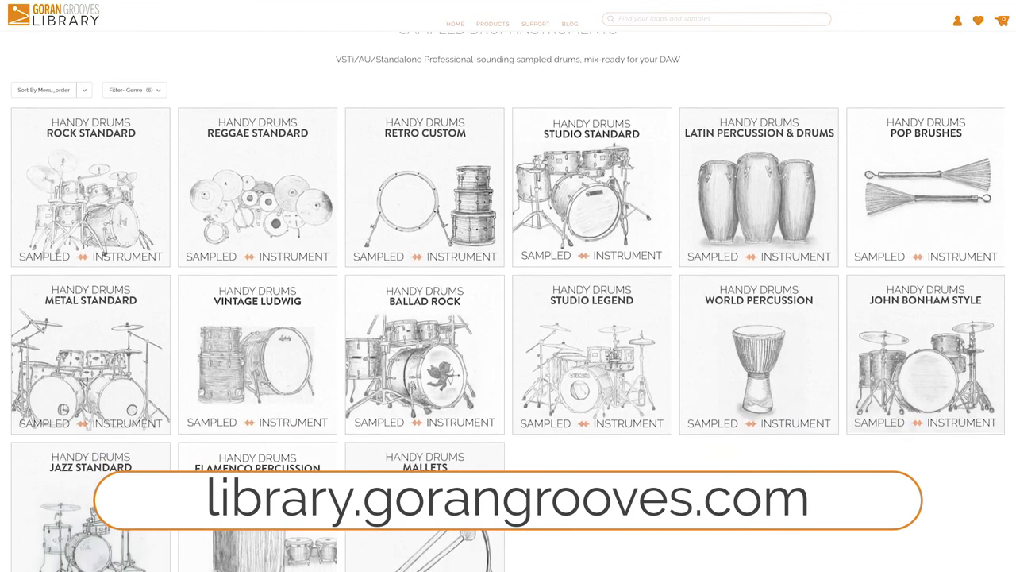
# Scroll past the Handy Drums instruments to the MIDI Drum Loops Handy Grooves packs.
pyautogui.scroll(-3)
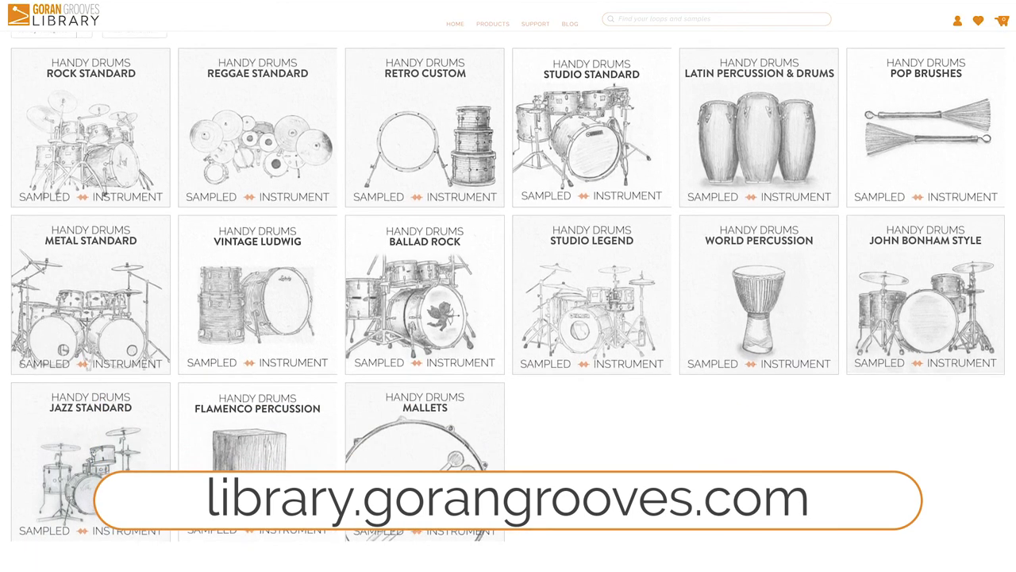
pyautogui.scroll(-3)
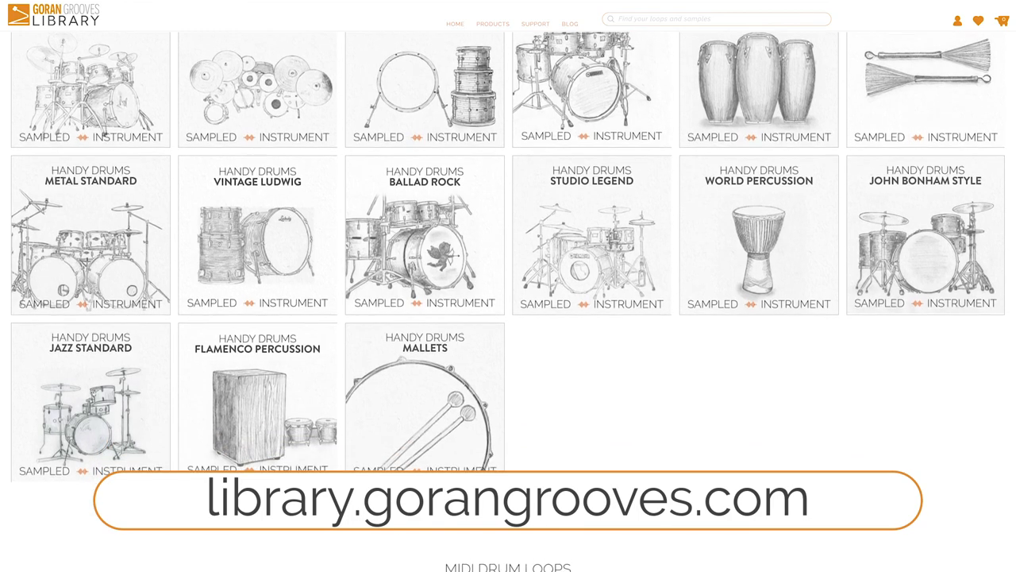
pyautogui.scroll(-3)
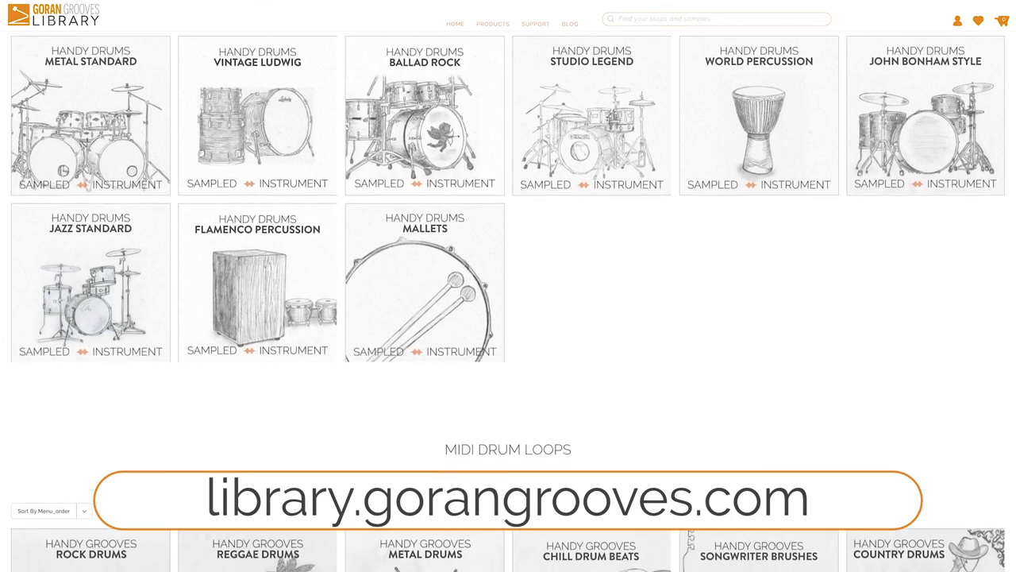
pyautogui.scroll(-3)
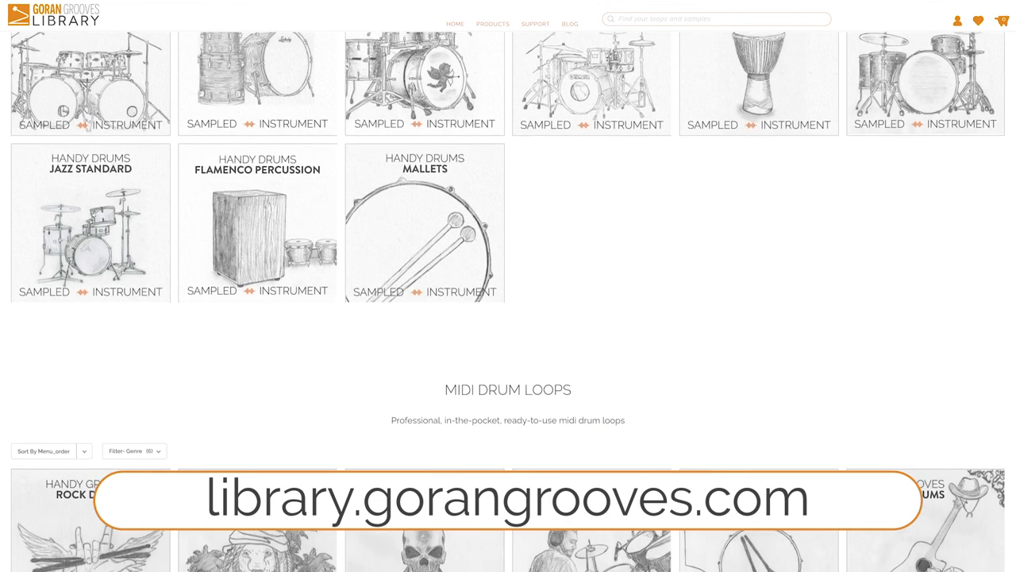
pyautogui.scroll(-3)
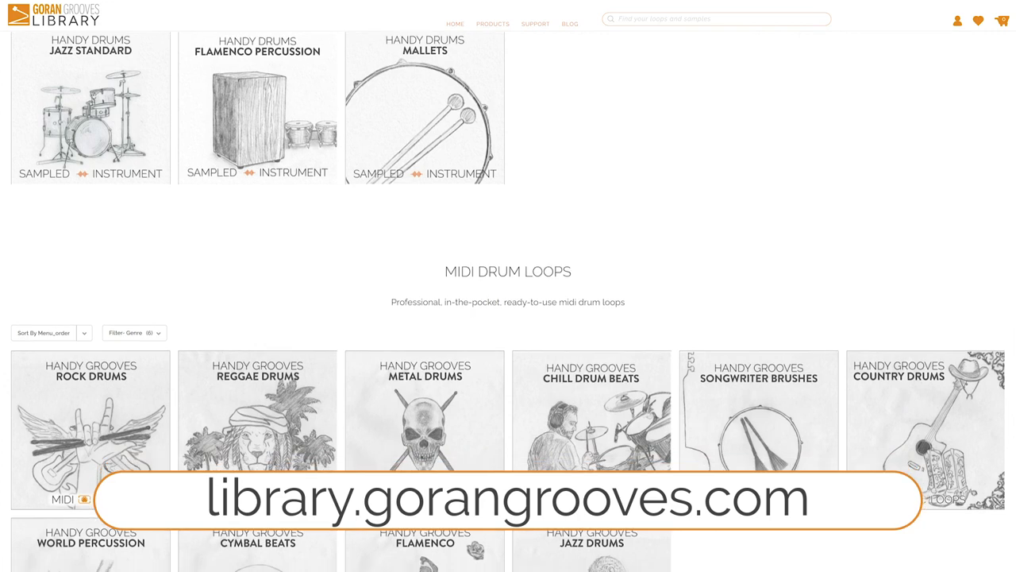
pyautogui.scroll(-3)
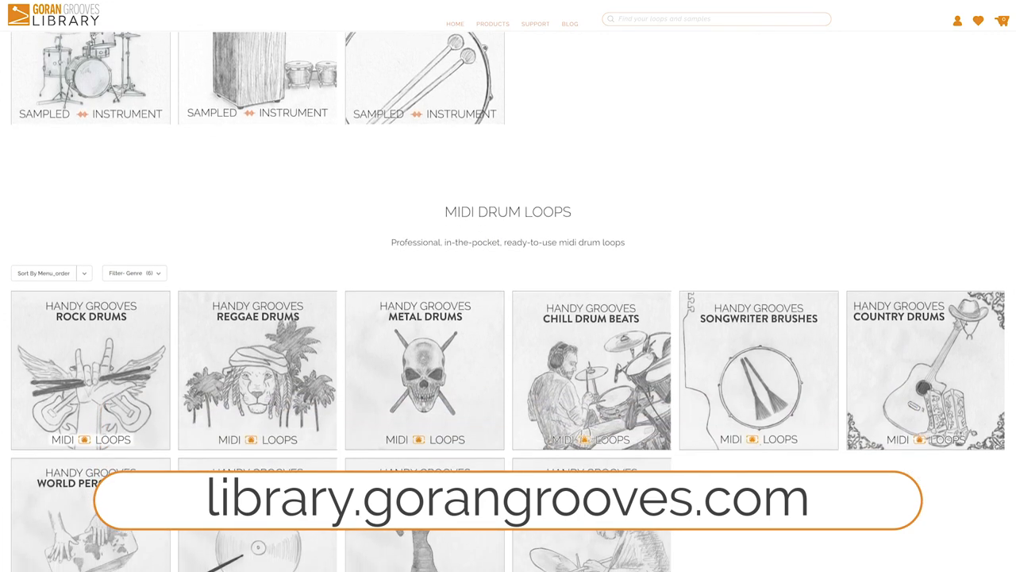